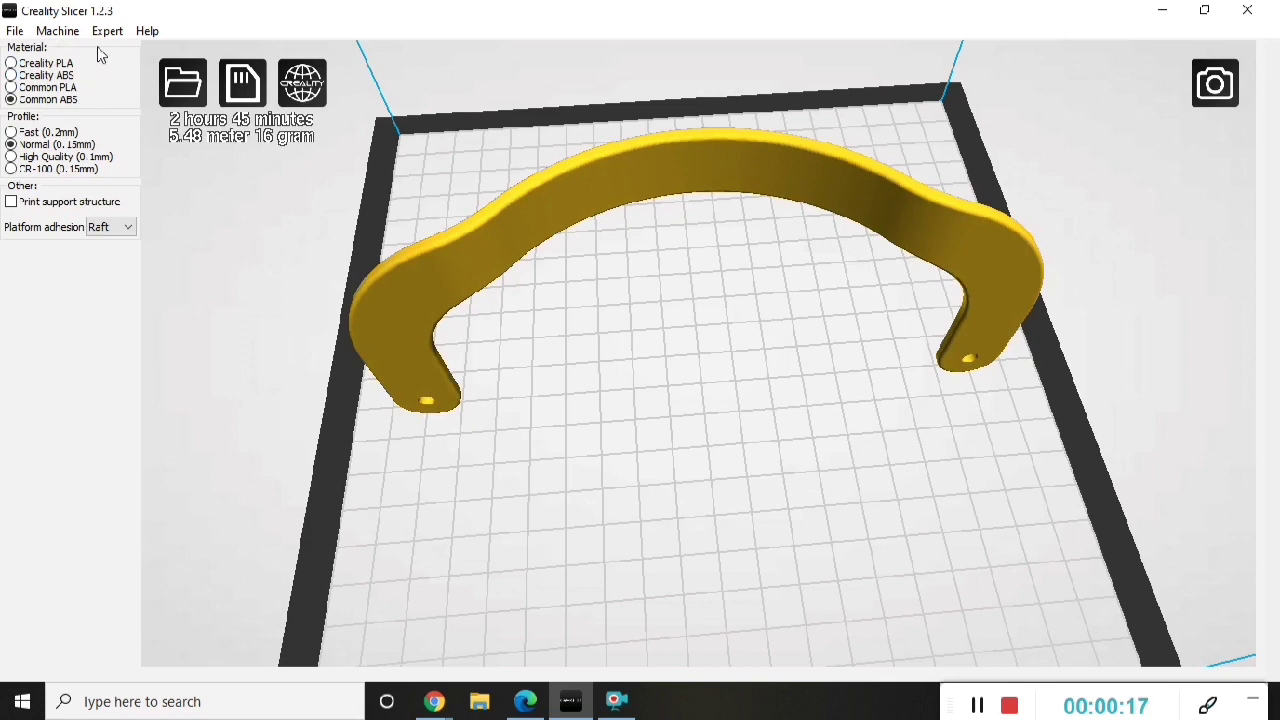
Switch to full settings via Expert menu, confirming the quick-print profile copy
{"action": "left_click", "coordinate": [108, 30]}
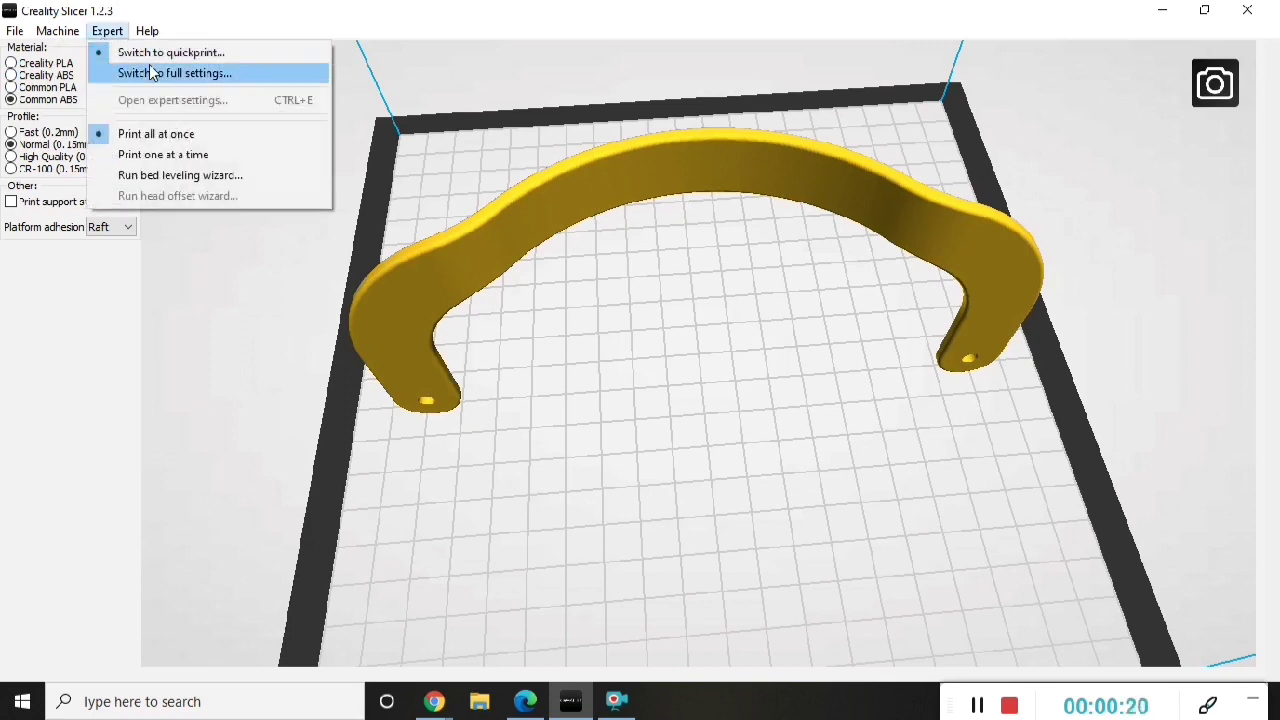
{"action": "left_click", "coordinate": [176, 72]}
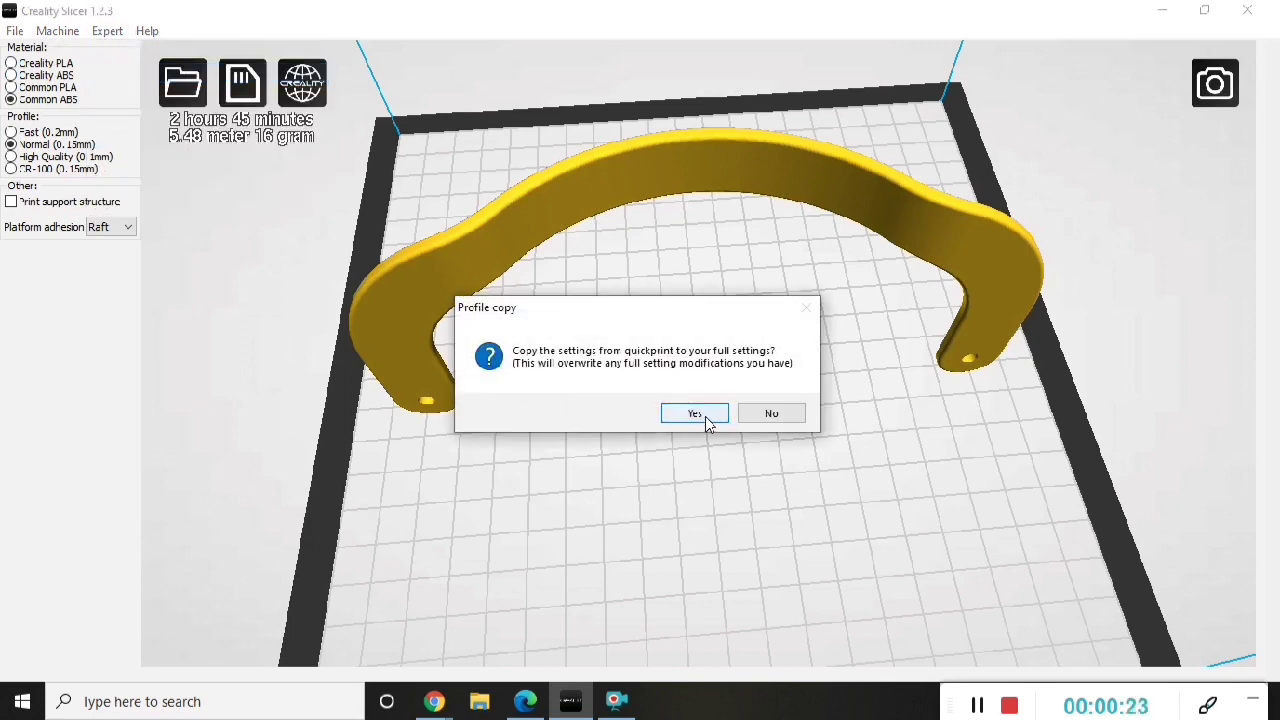
{"action": "left_click", "coordinate": [696, 412]}
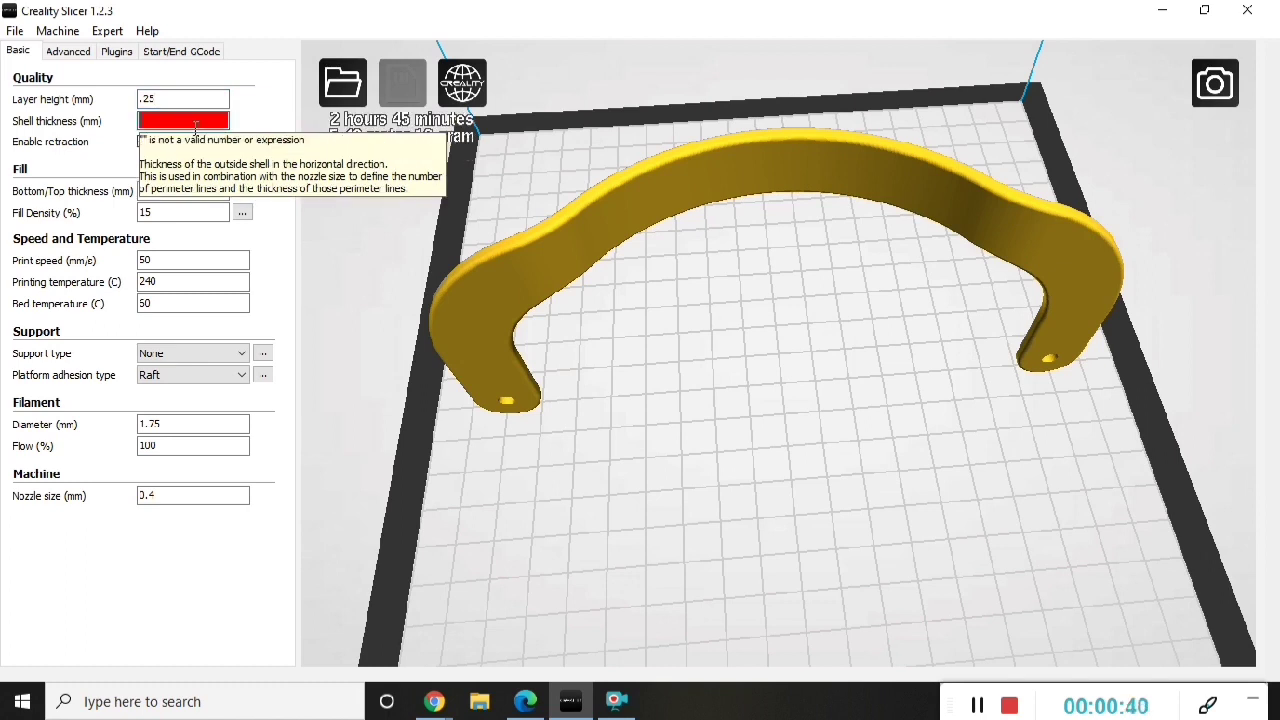
Set shell thickness 1.2, bed temperature 110 and support type Everywhere on the Basic tab
{"action": "type", "text": "1.2"}
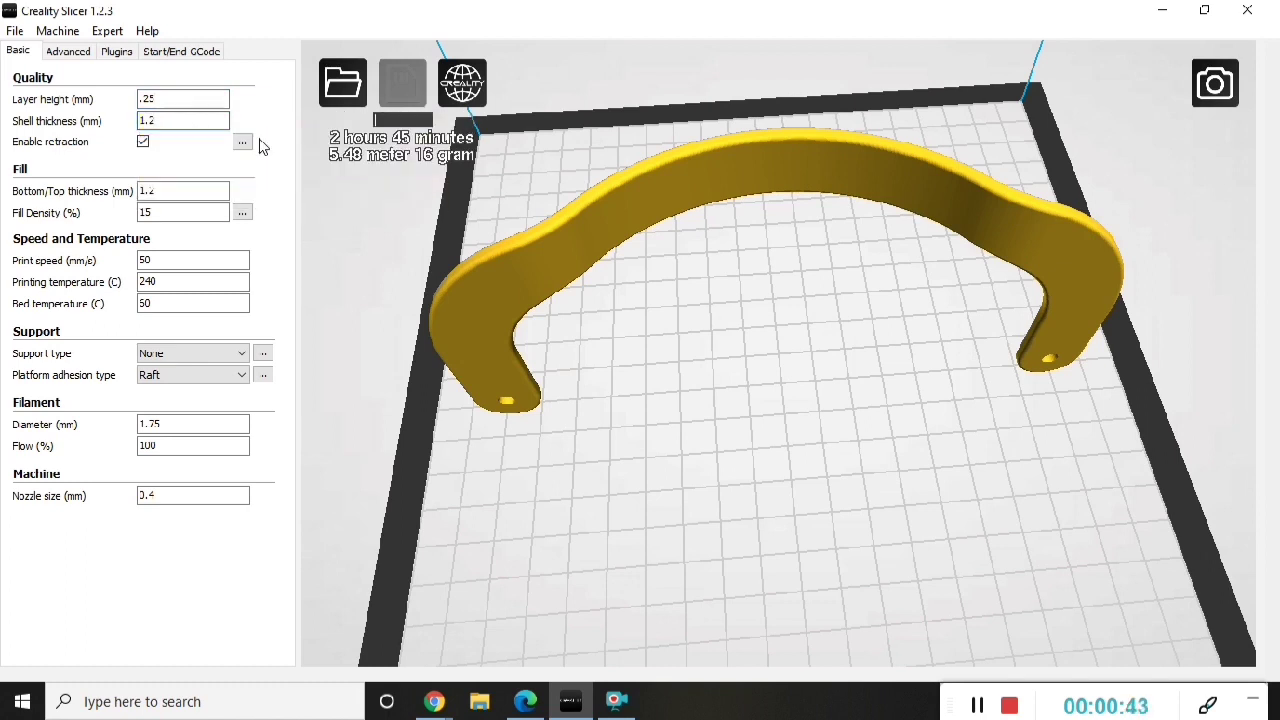
{"action": "mouse_move", "coordinate": [182, 190]}
{"action": "type", "text": "230"}
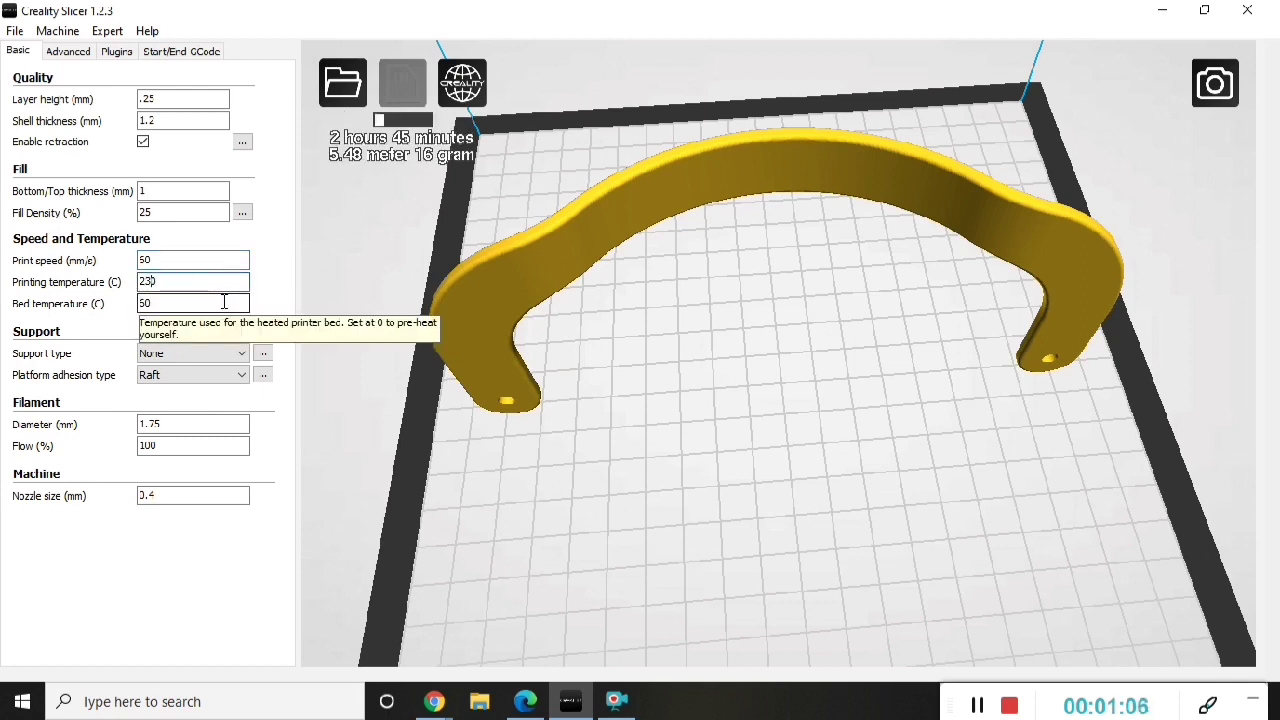
{"action": "type", "text": "11"}
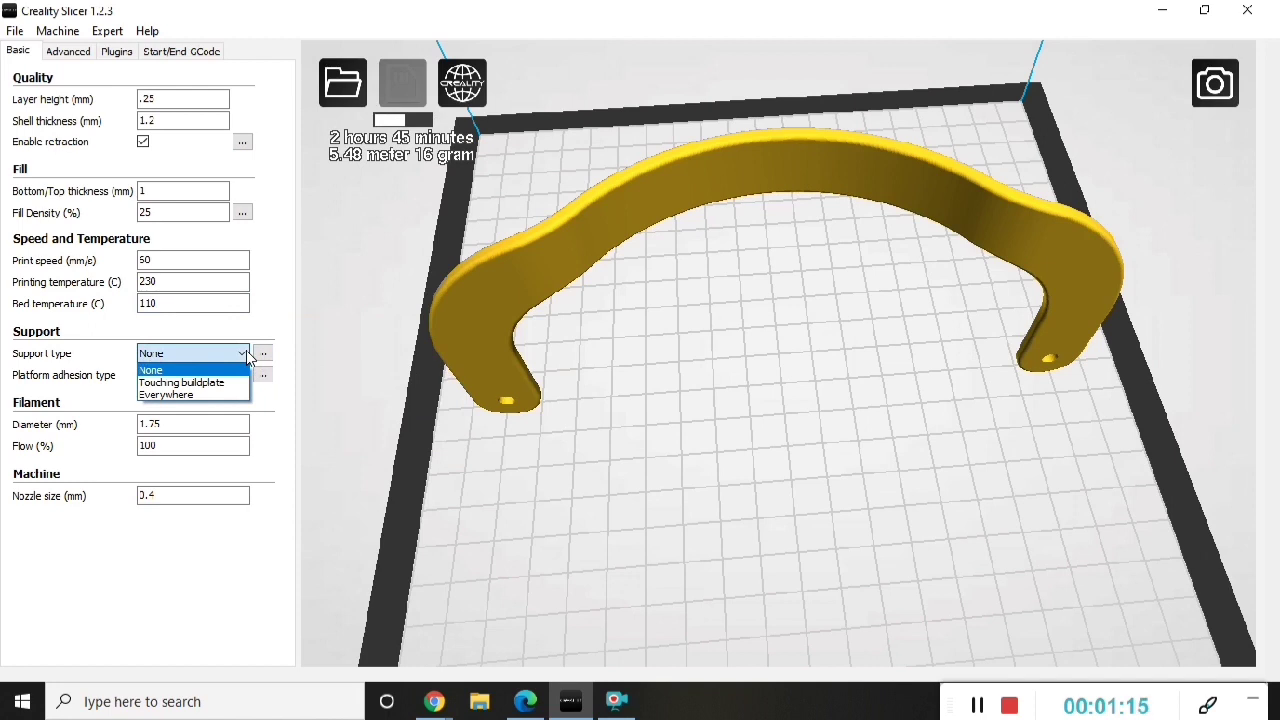
{"action": "left_click", "coordinate": [166, 394]}
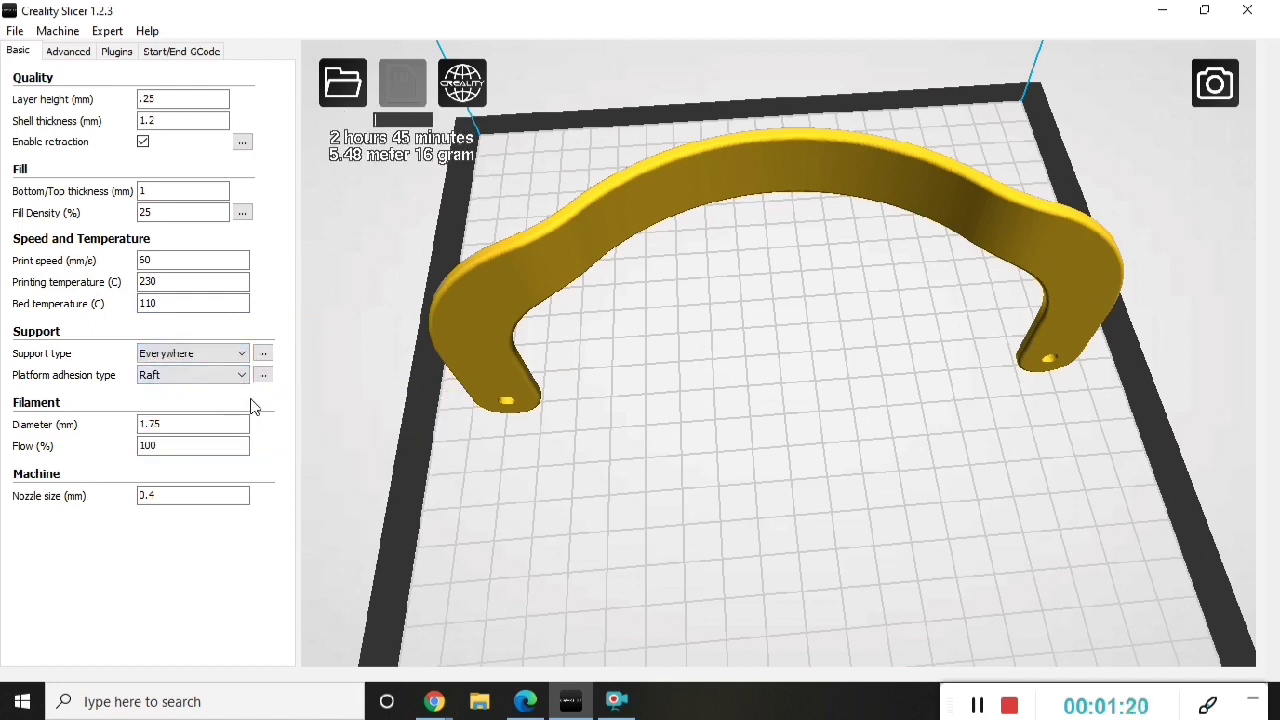
{"action": "mouse_move", "coordinate": [276, 470]}
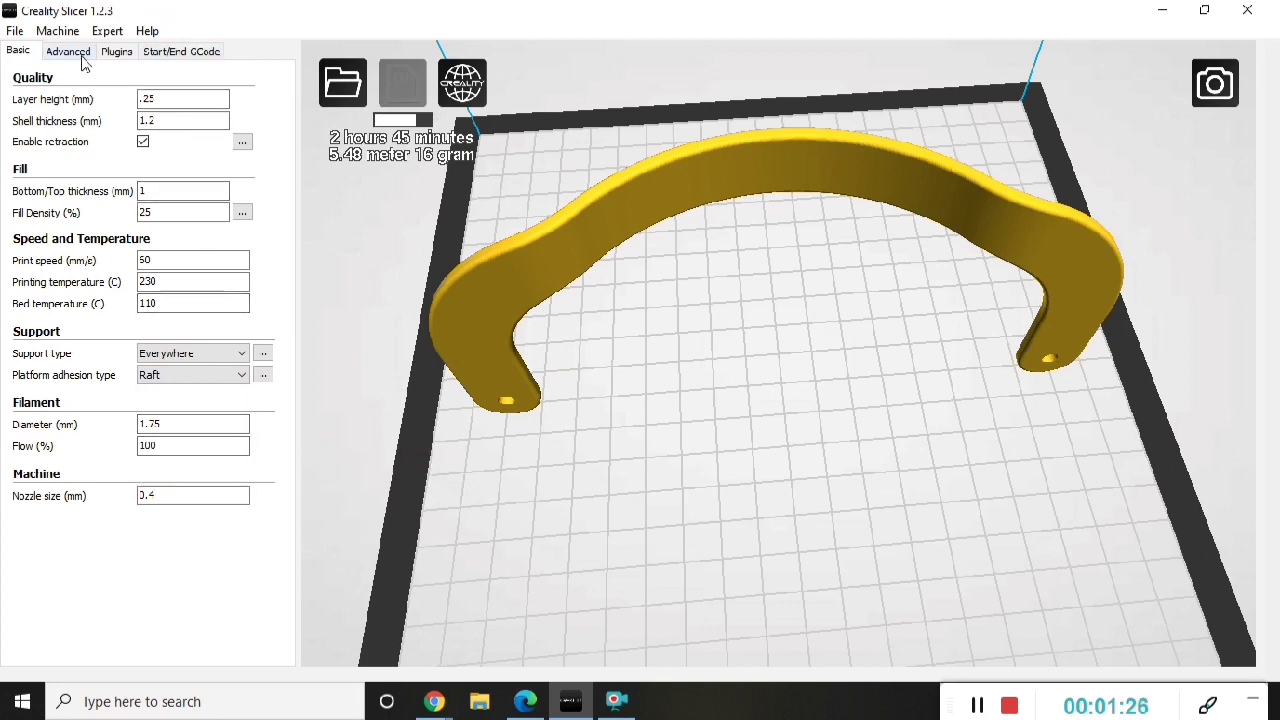
Enter advanced values: retraction distance 1.5, bottom speed 30 and begin the inner shell speed
{"action": "left_click", "coordinate": [68, 52]}
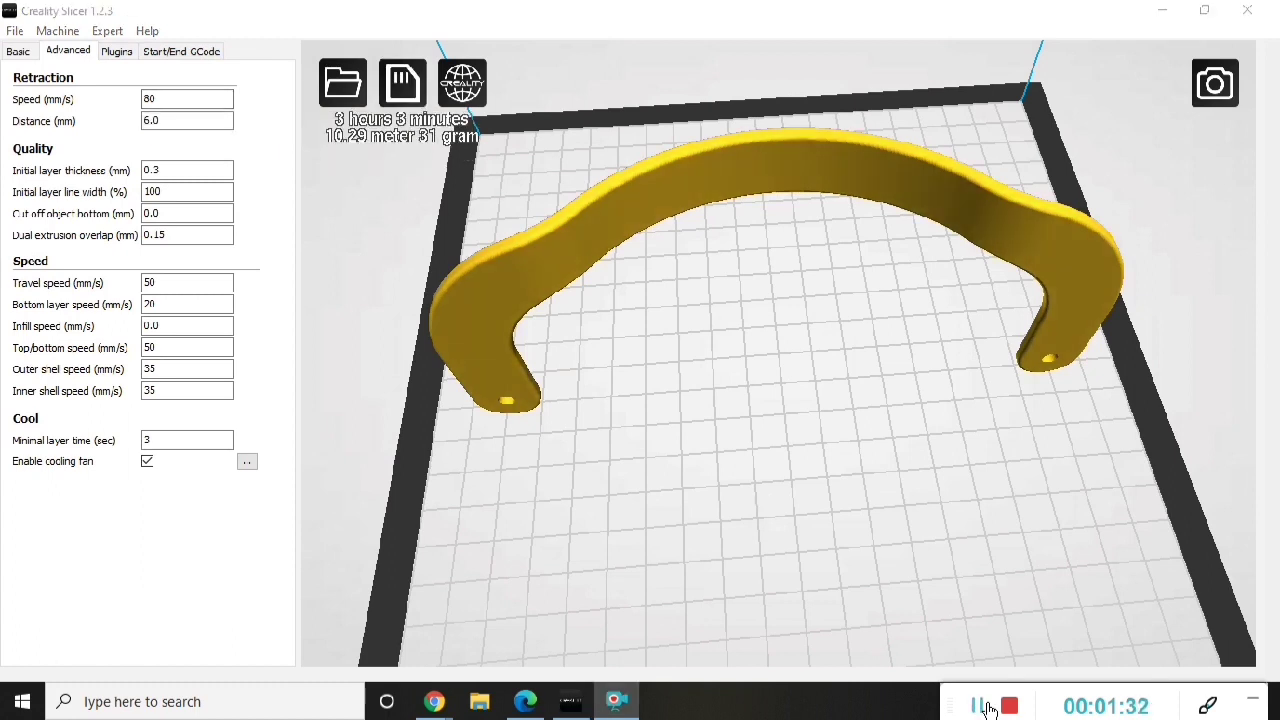
{"action": "mouse_move", "coordinate": [188, 100]}
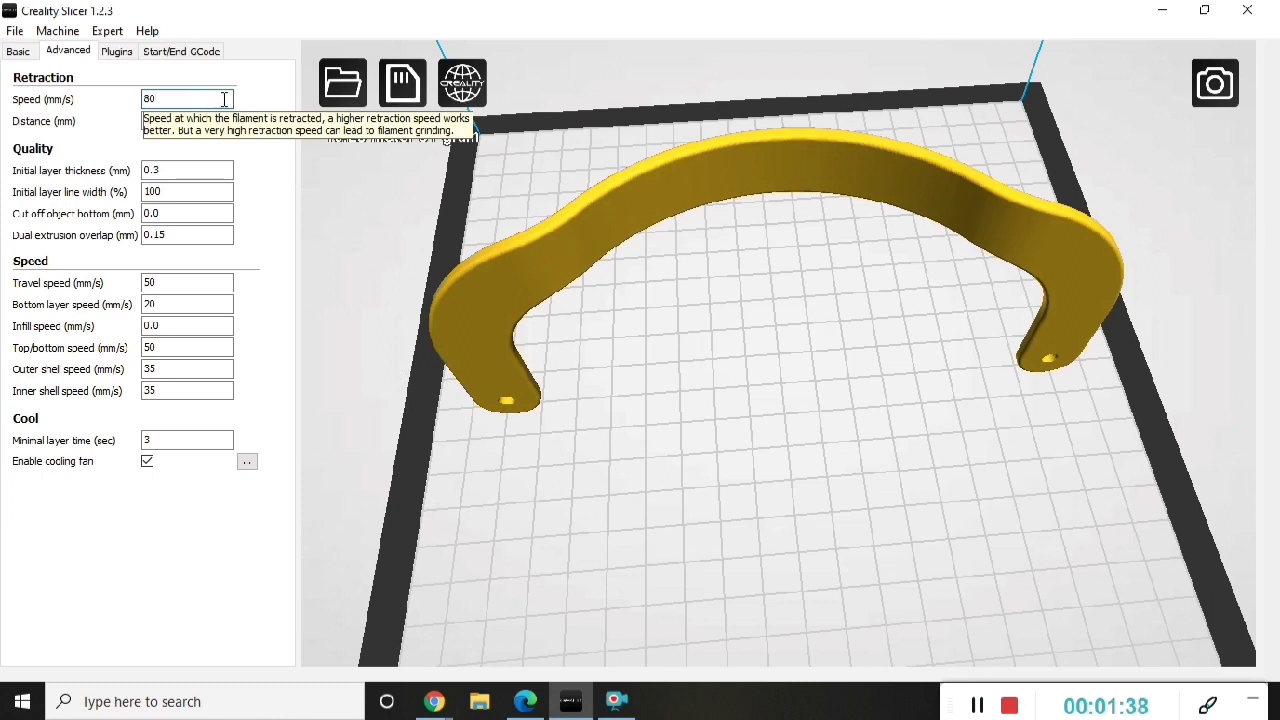
{"action": "mouse_move", "coordinate": [238, 108]}
{"action": "type", "text": "10"}
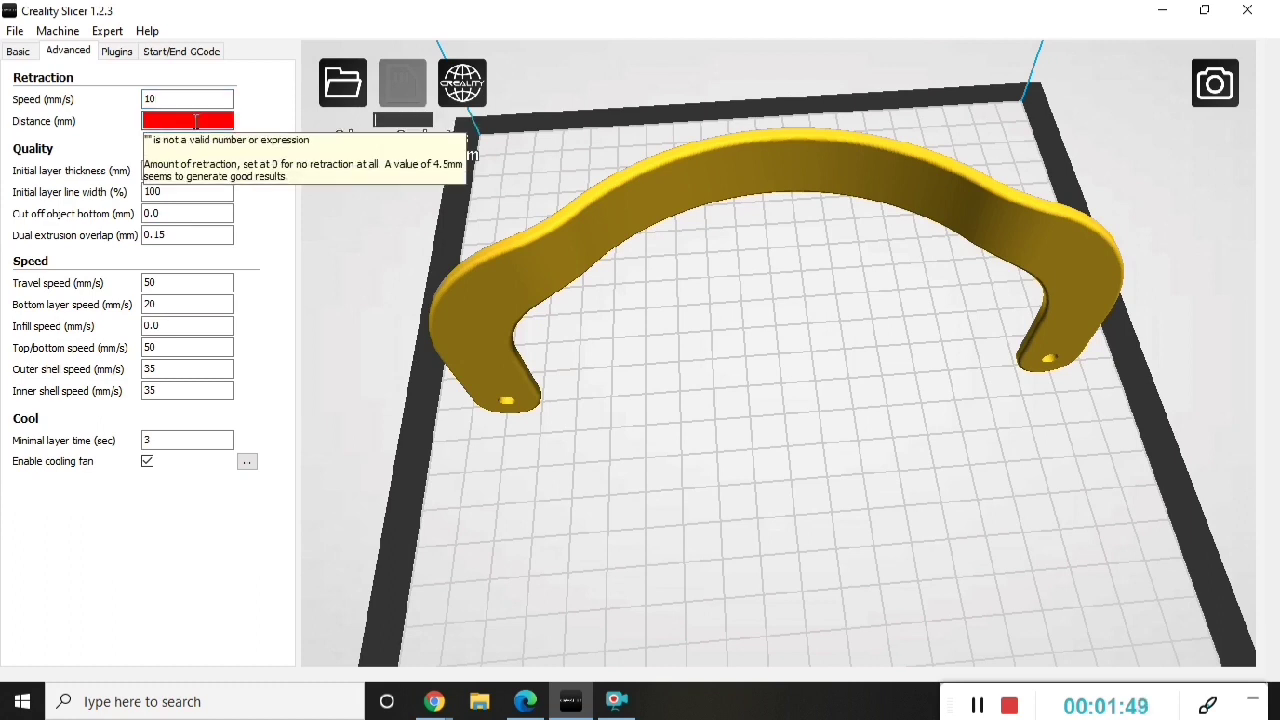
{"action": "type", "text": "1.5"}
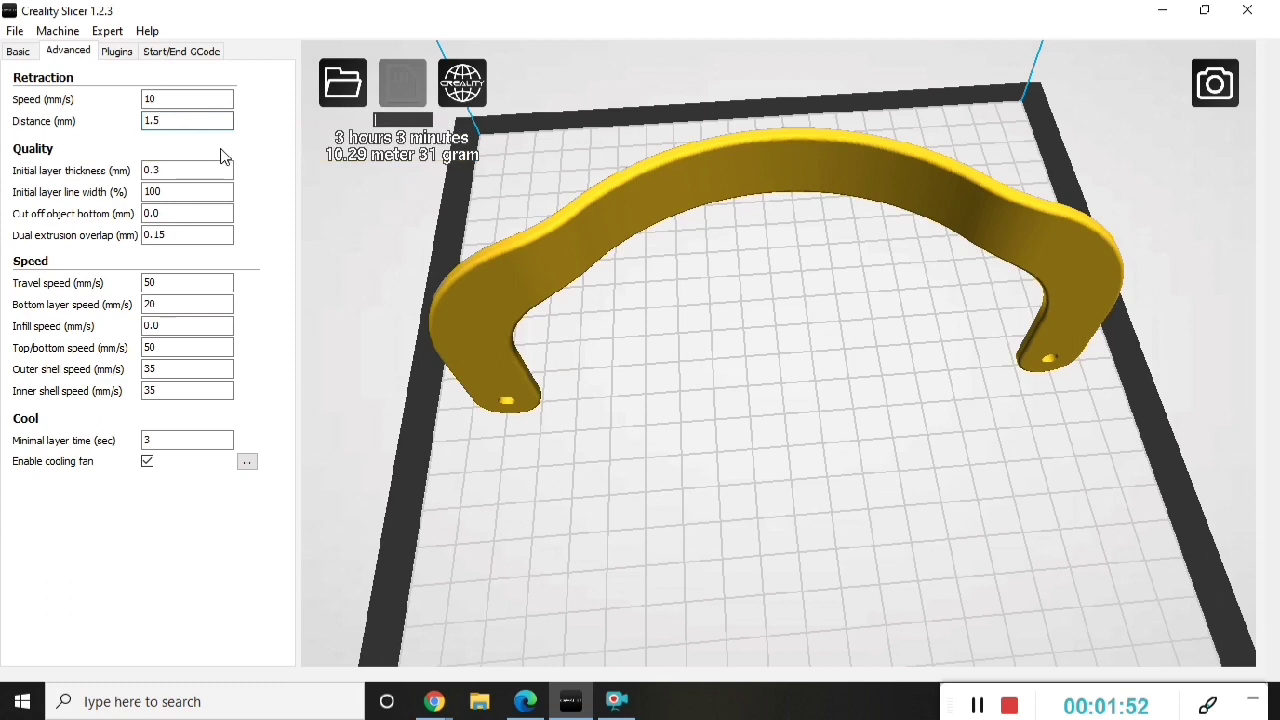
{"action": "mouse_move", "coordinate": [204, 168]}
{"action": "type", "text": "0"}
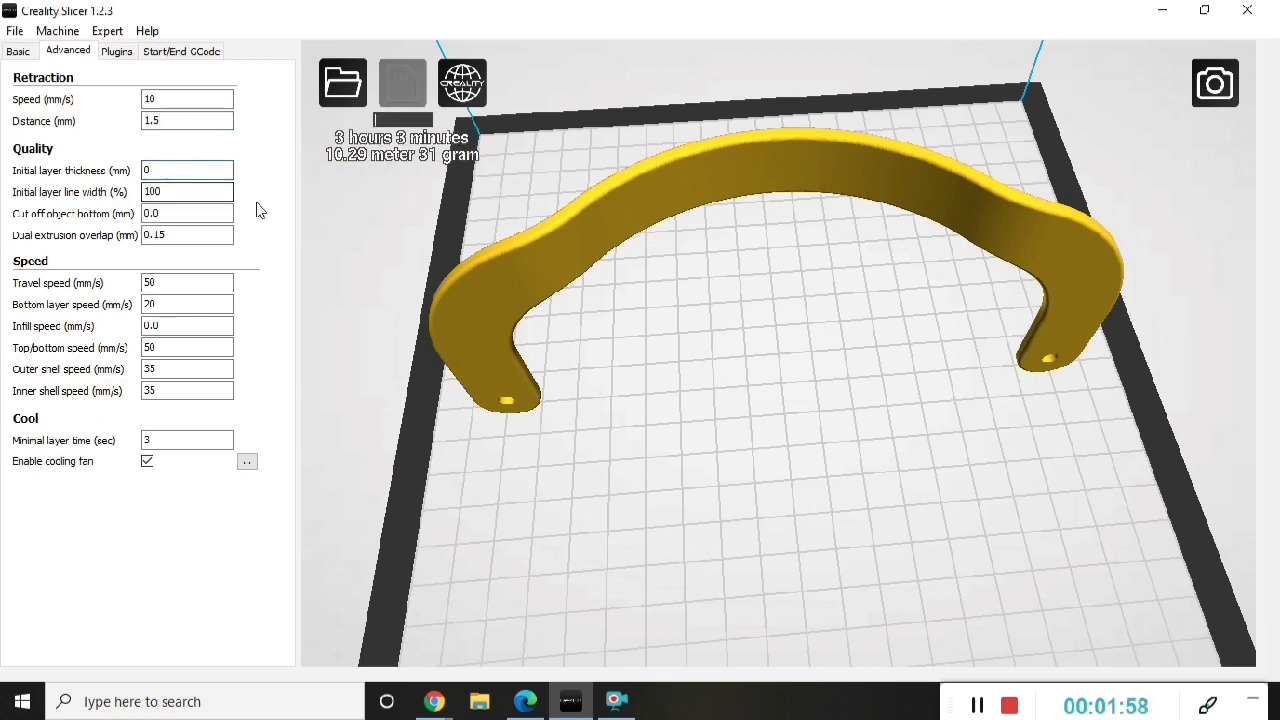
{"action": "mouse_move", "coordinate": [188, 192]}
{"action": "type", "text": "150"}
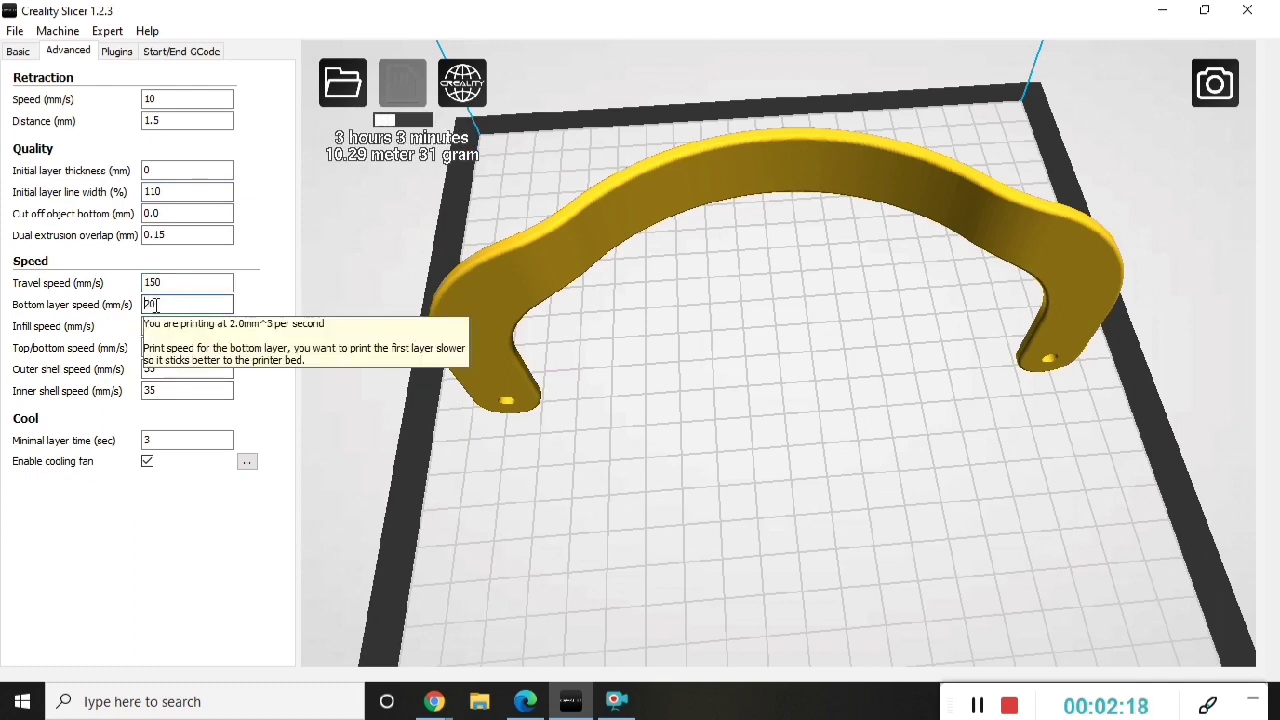
{"action": "type", "text": "30"}
{"action": "left_click", "coordinate": [186, 370]}
{"action": "type", "text": "40"}
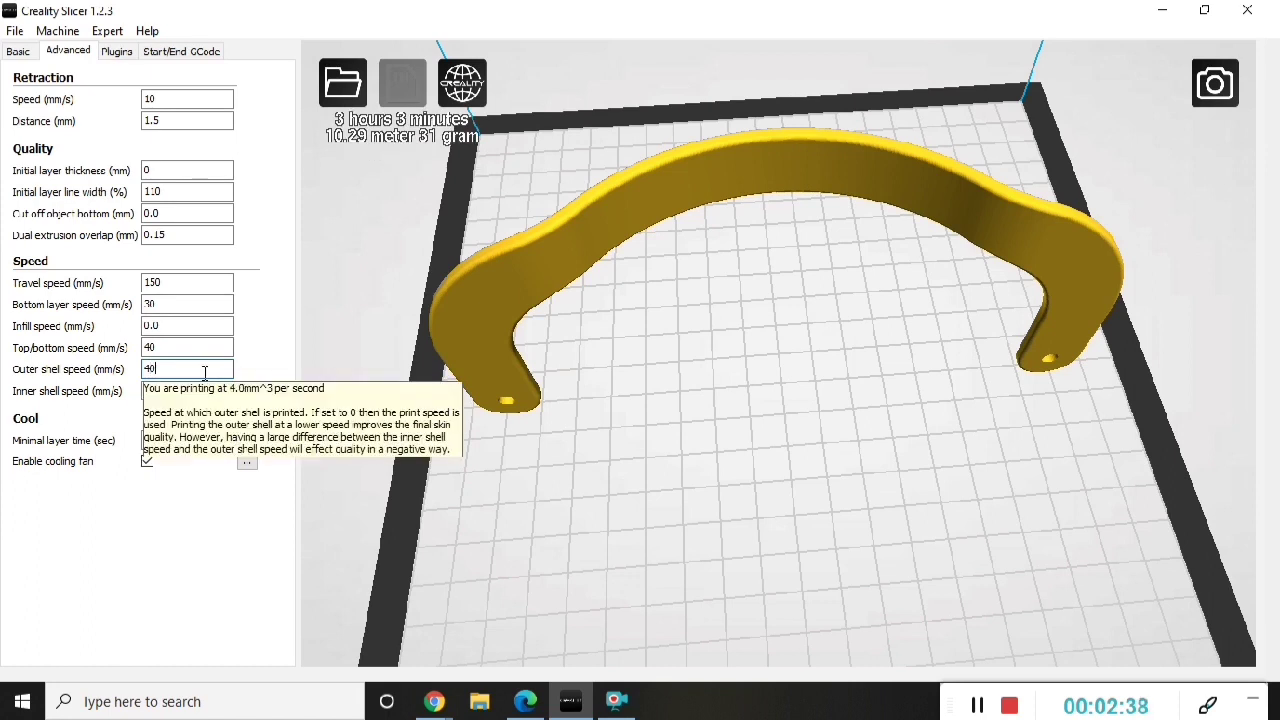
{"action": "left_click", "coordinate": [188, 390]}
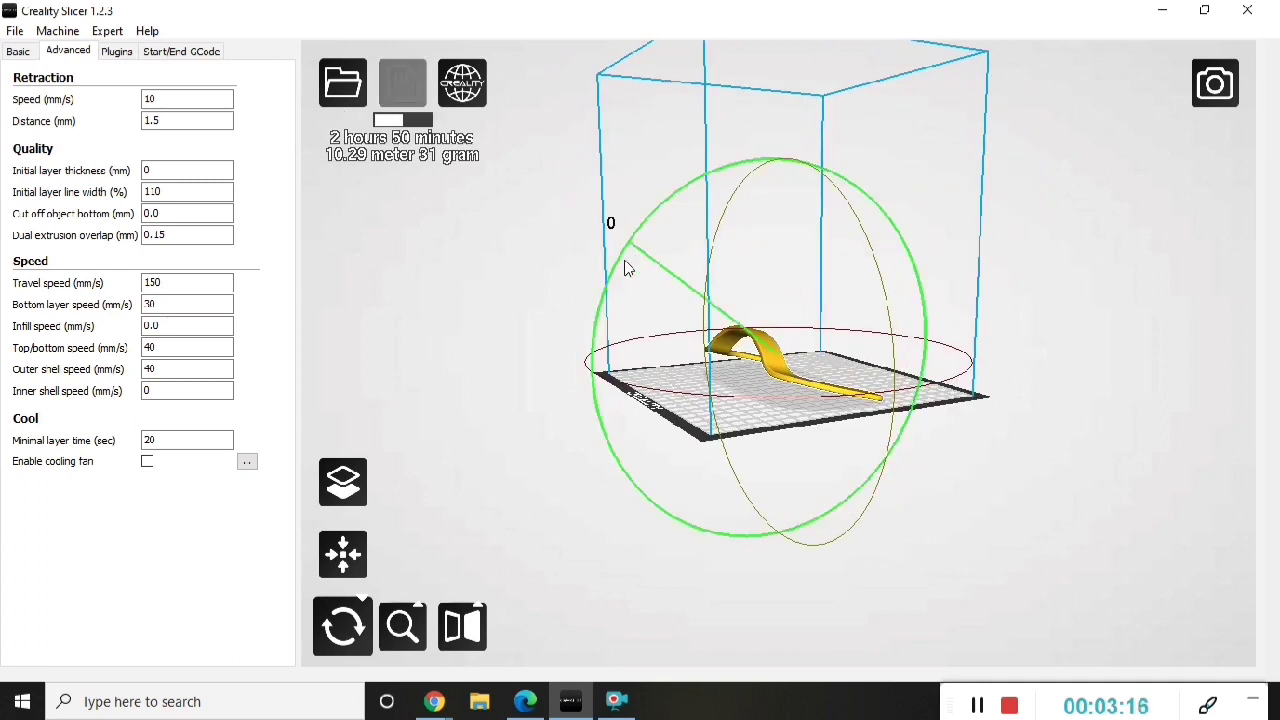
Rotate the handle with the rotate ring so it lies flat on the build plate
{"action": "left_click_drag", "start_coordinate": [628, 264], "coordinate": [696, 356]}
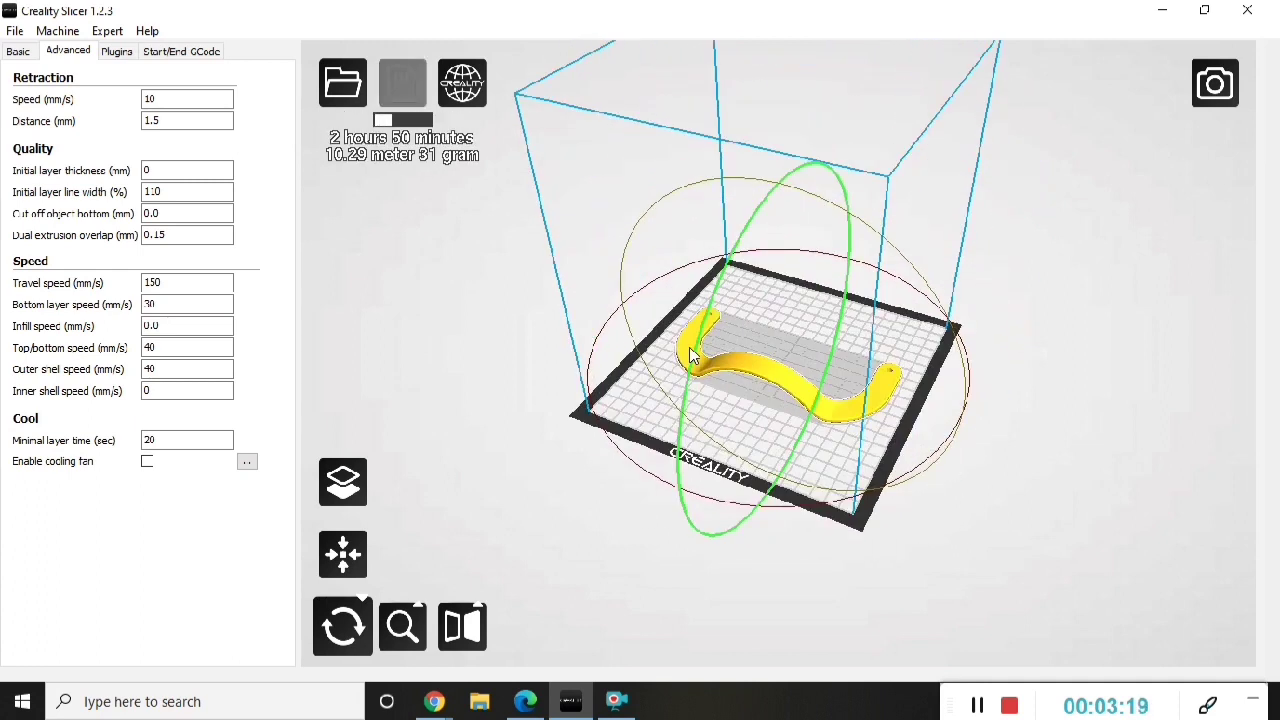